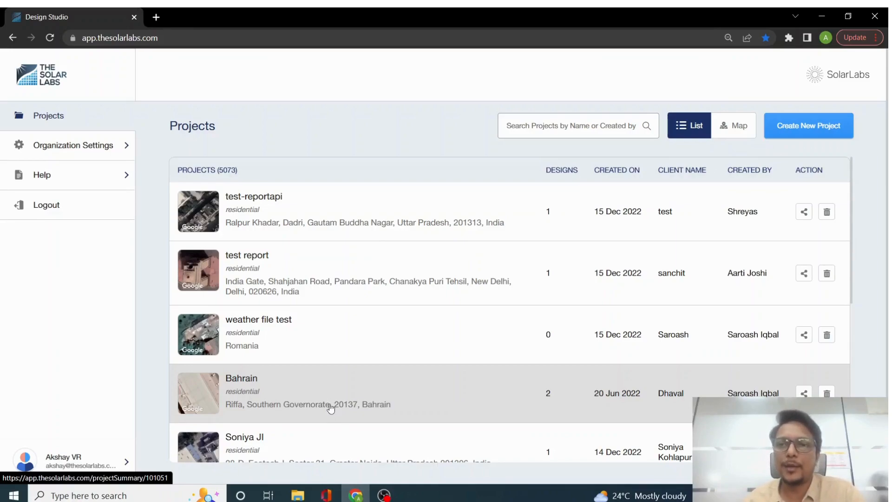
mouse_move(406, 245)
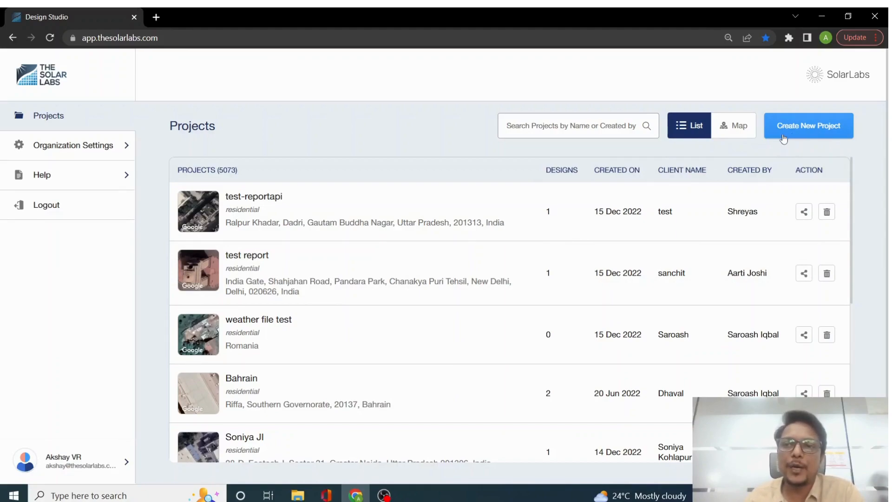
- Begin a new project located at BL Lifesciences, Sector 31, Greater Noida from the 'BL Li' search
left_click(807, 125)
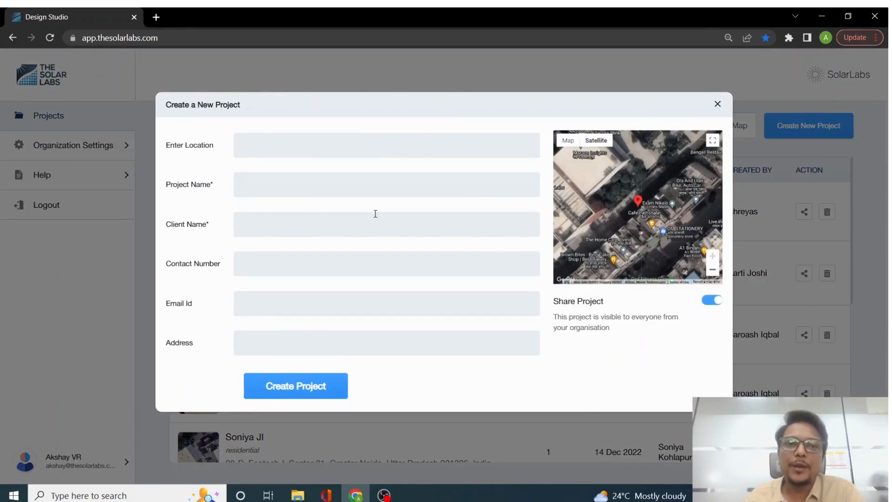
left_click(386, 145)
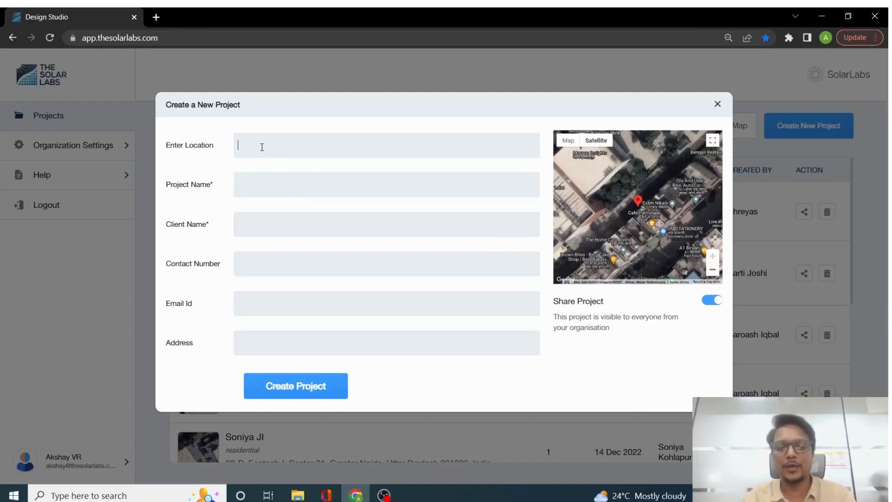
type("BL Life")
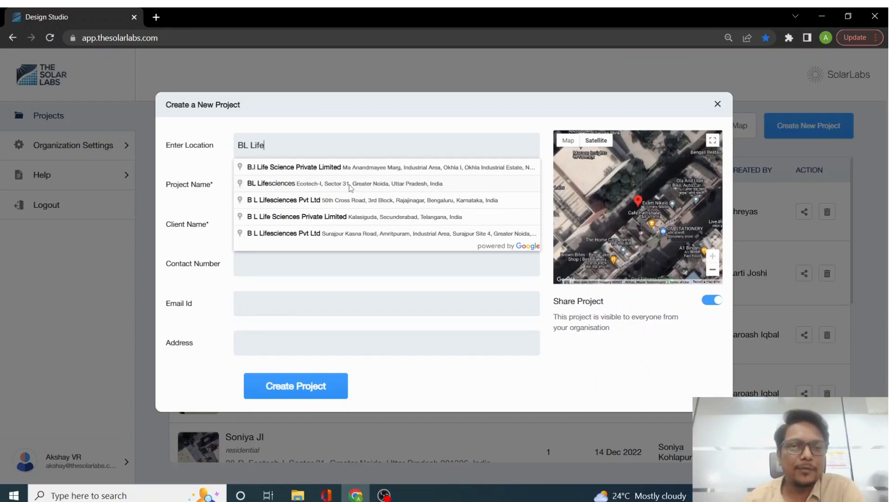
left_click(346, 183)
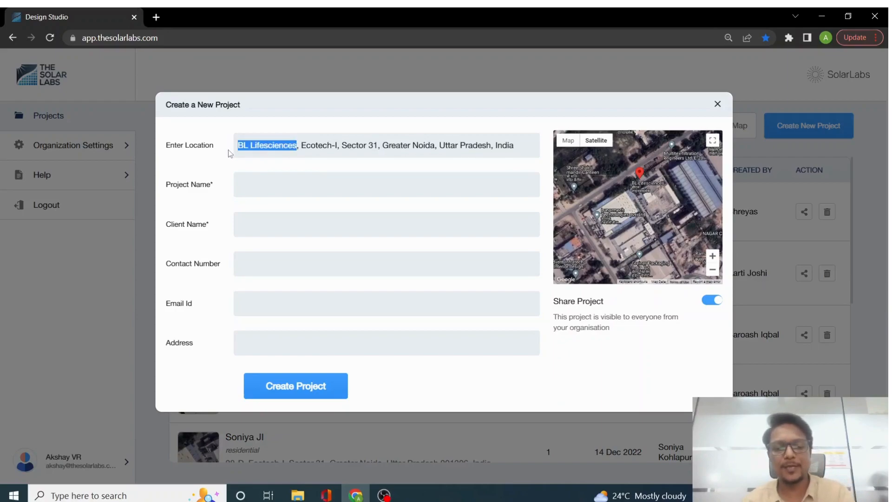
- Name the project 'BL Lifesciences' with client name 'Demo'
type("BL Lifesciences")
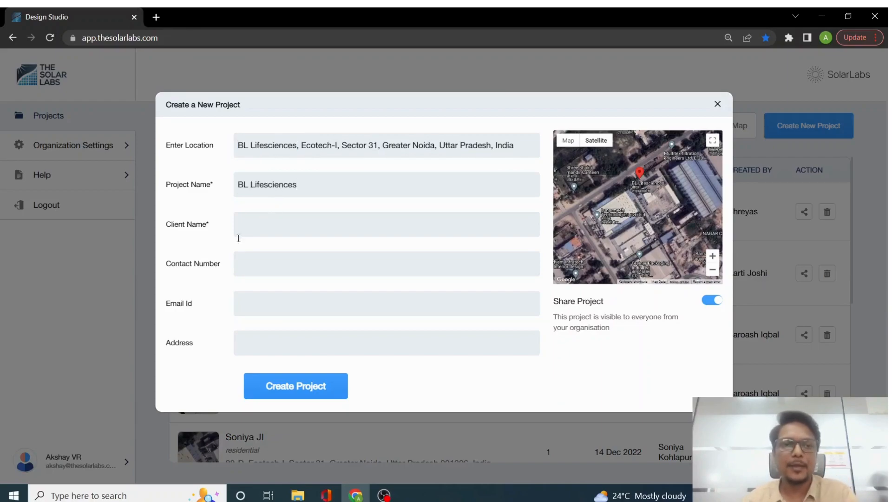
left_click(386, 224)
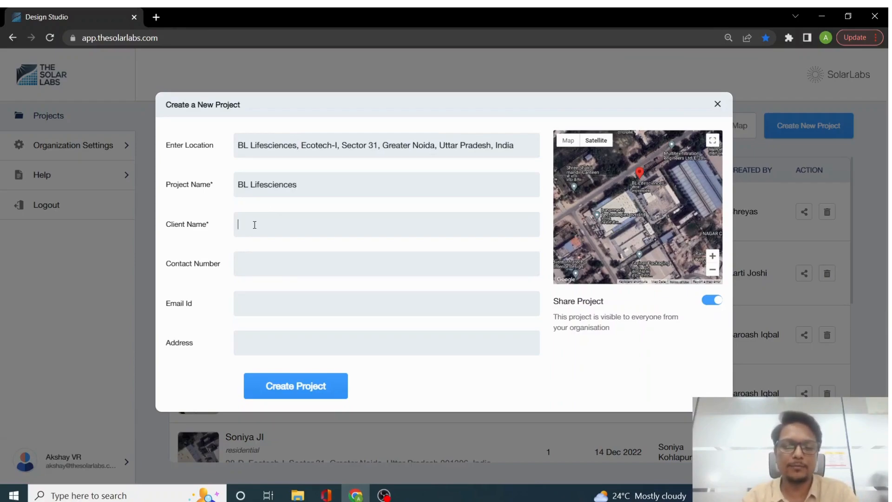
type("Demo")
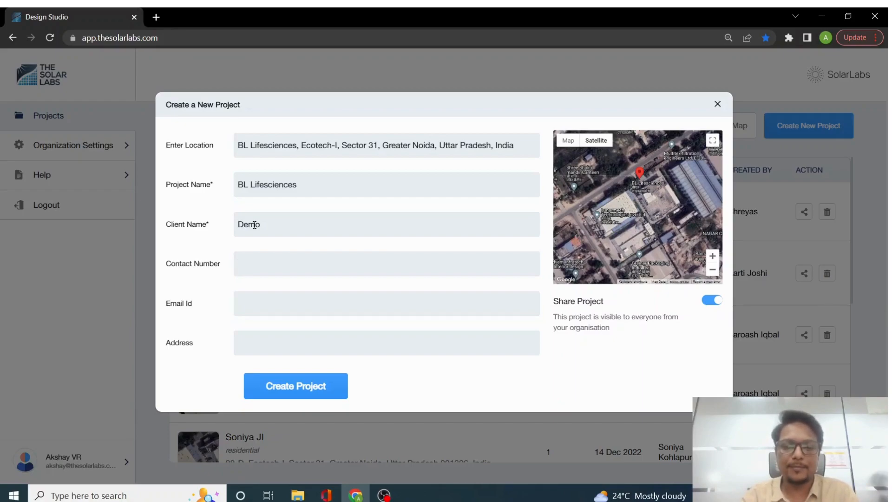
type("9999888800")
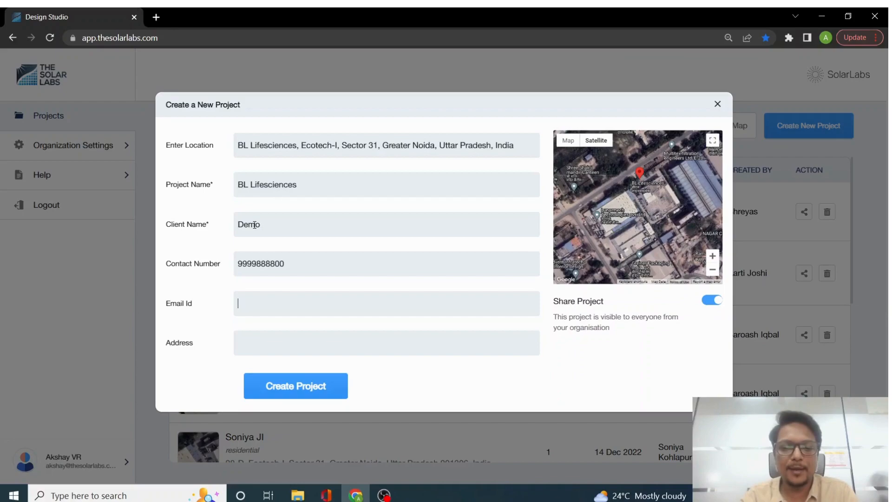
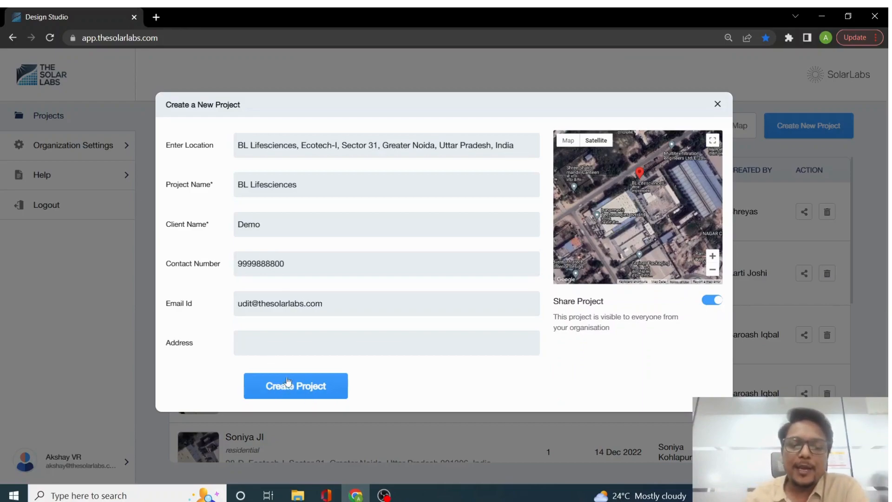
left_click(386, 343)
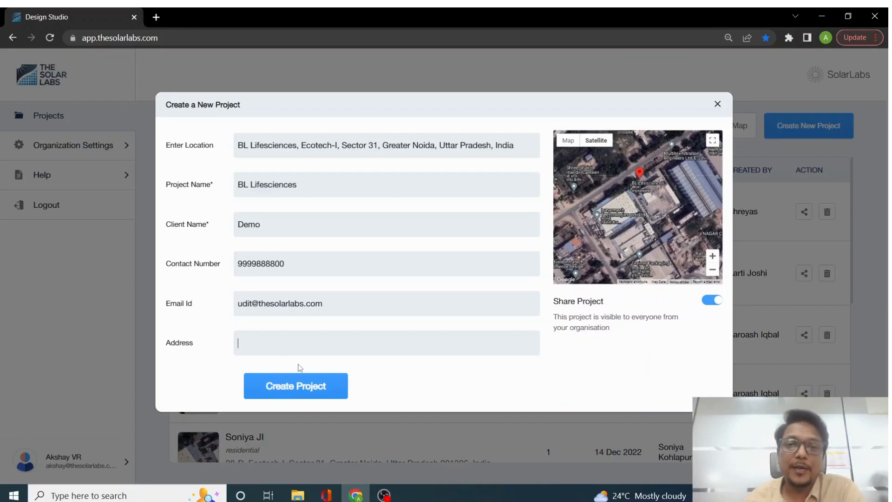
mouse_move(643, 209)
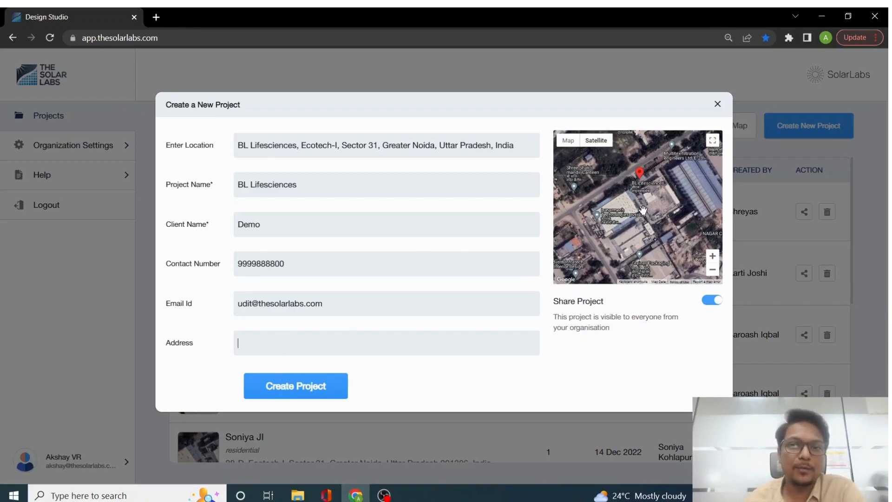
mouse_move(374, 136)
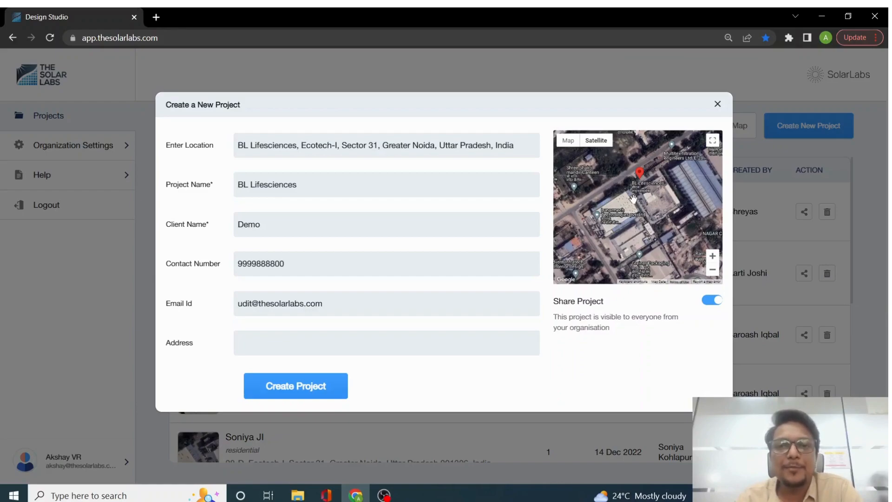
left_click(385, 343)
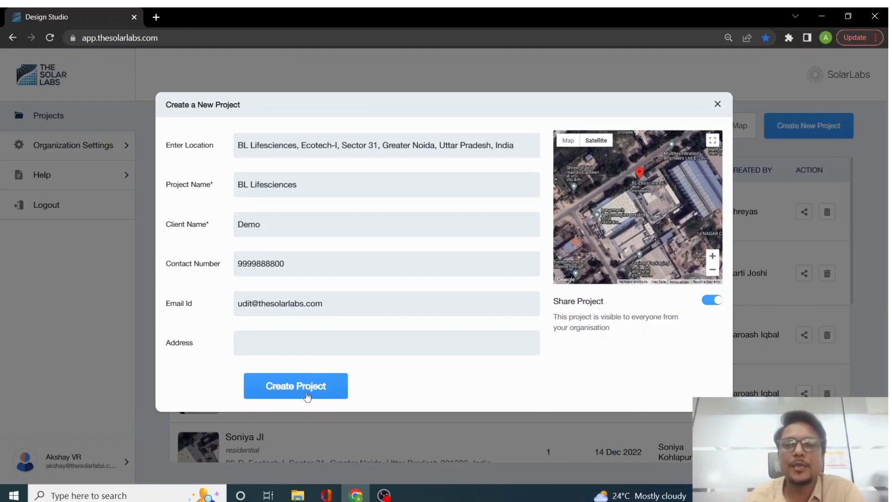
mouse_move(263, 411)
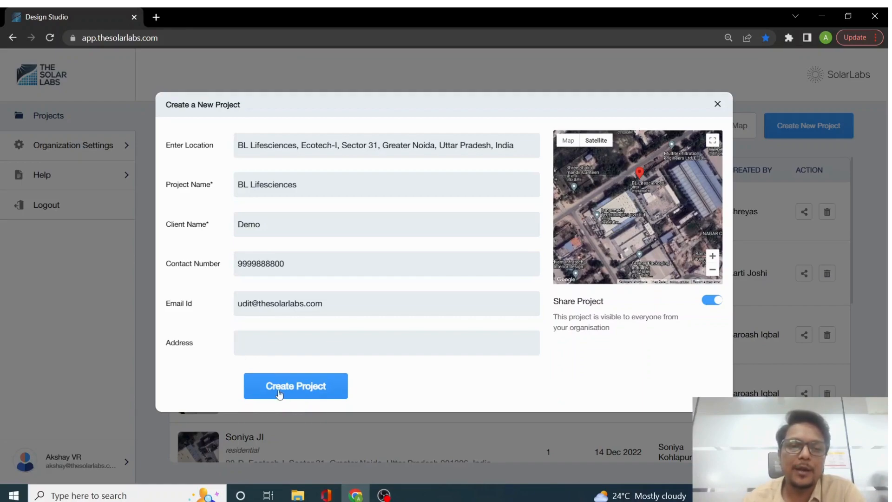
- Create the BL Lifesciences project and land on its Project Summary page
left_click(296, 385)
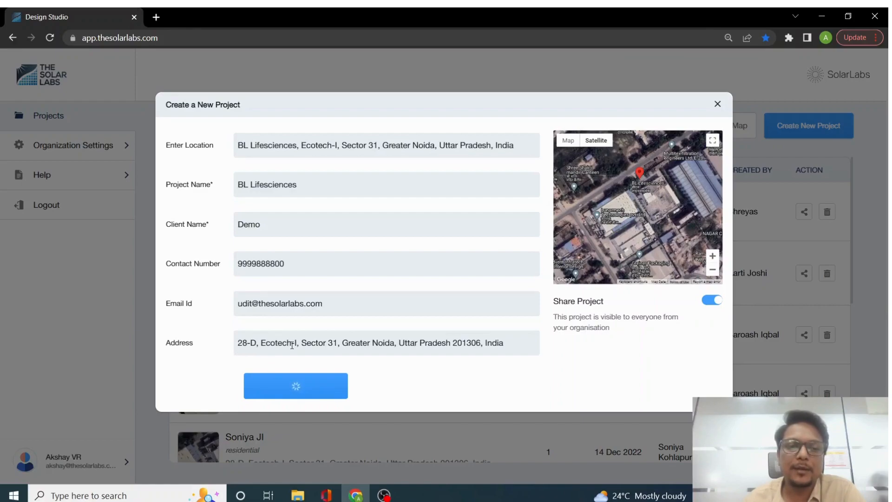
left_click(295, 385)
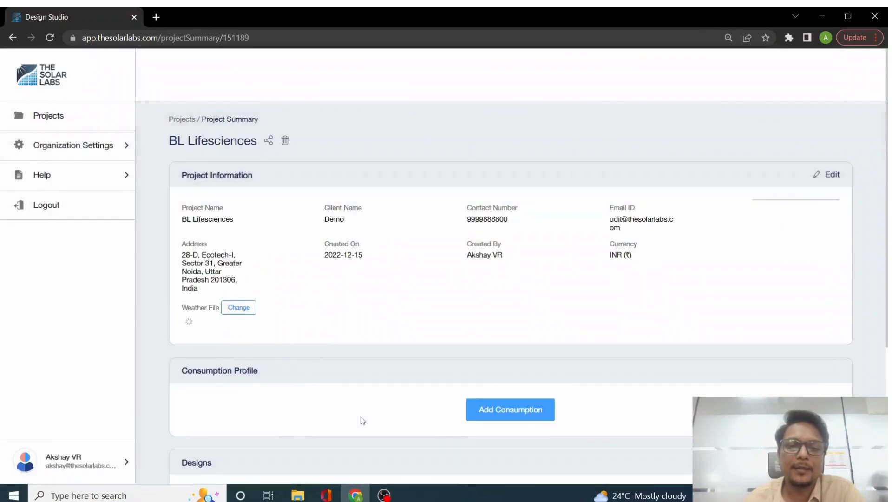